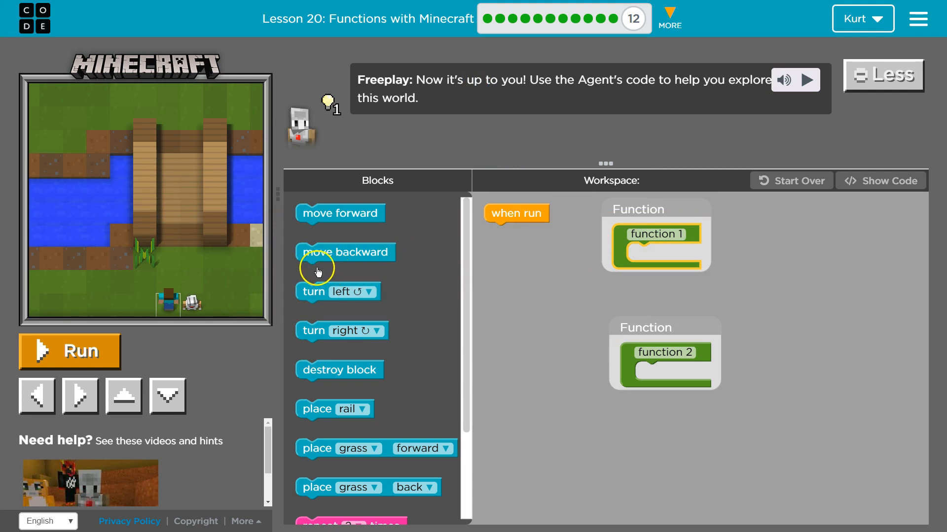
Set the repeat loop of 'move backward' to 10, run the program, then reset the world.
scroll("down", 3)
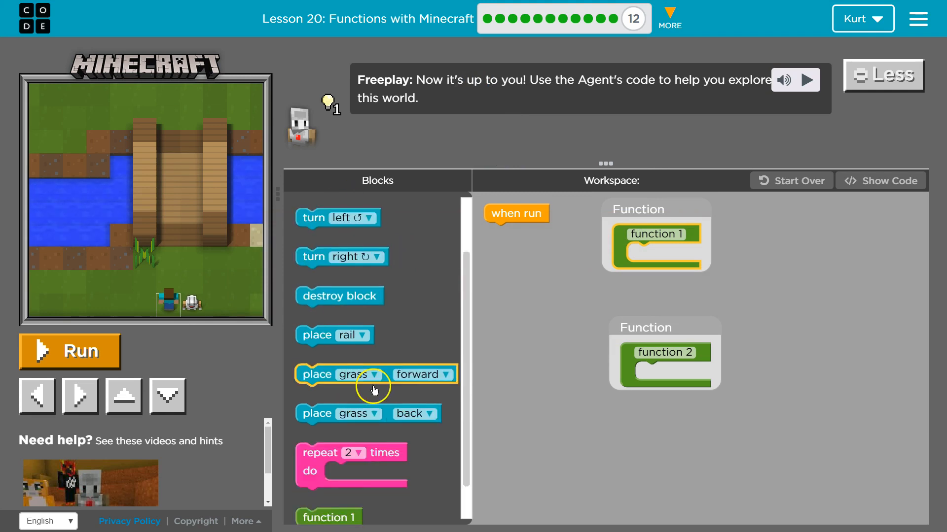
scroll("down", 3)
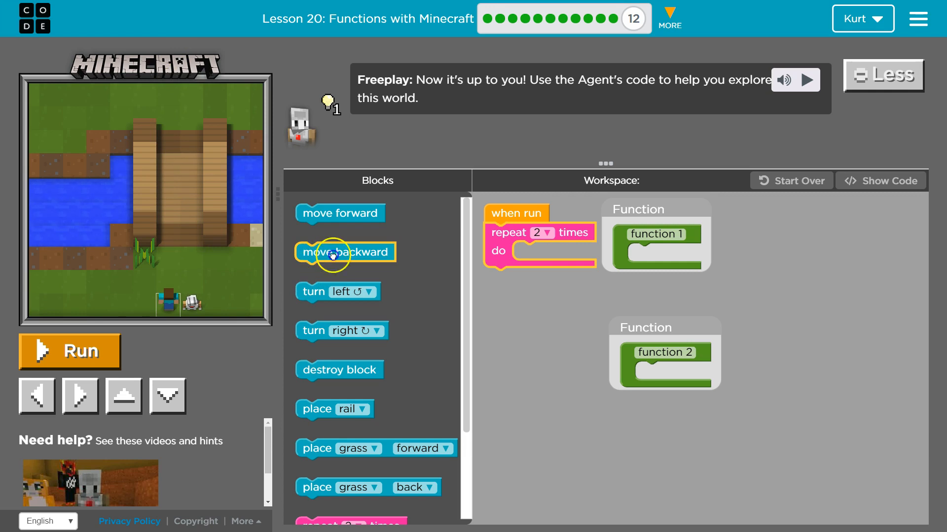
left_click(546, 233)
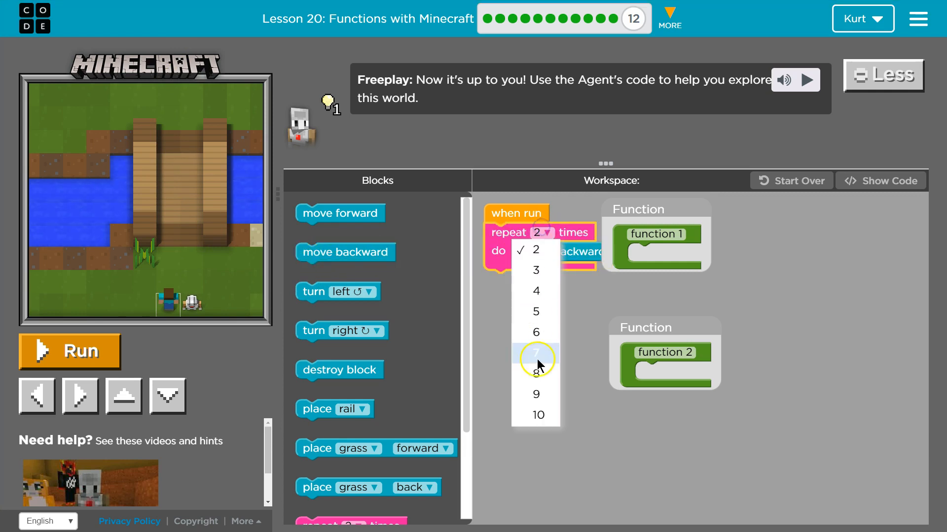
left_click(538, 415)
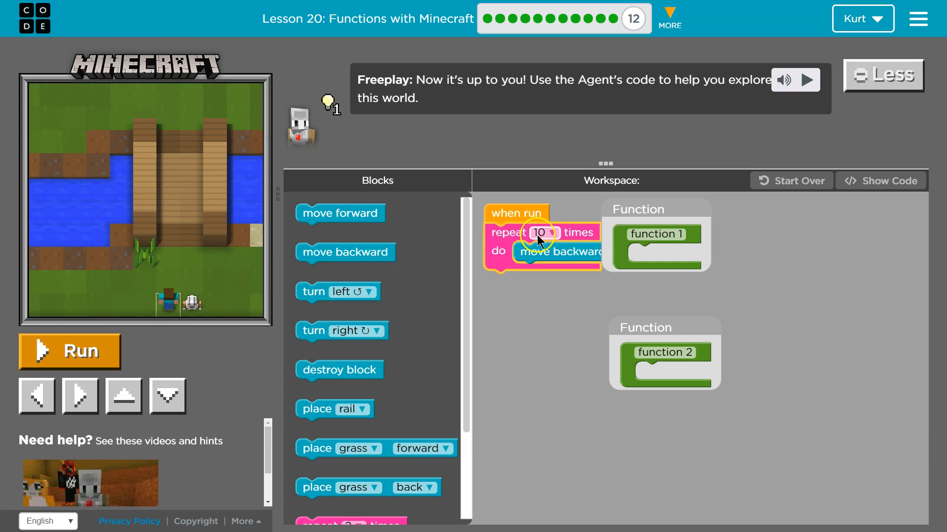
left_click(70, 352)
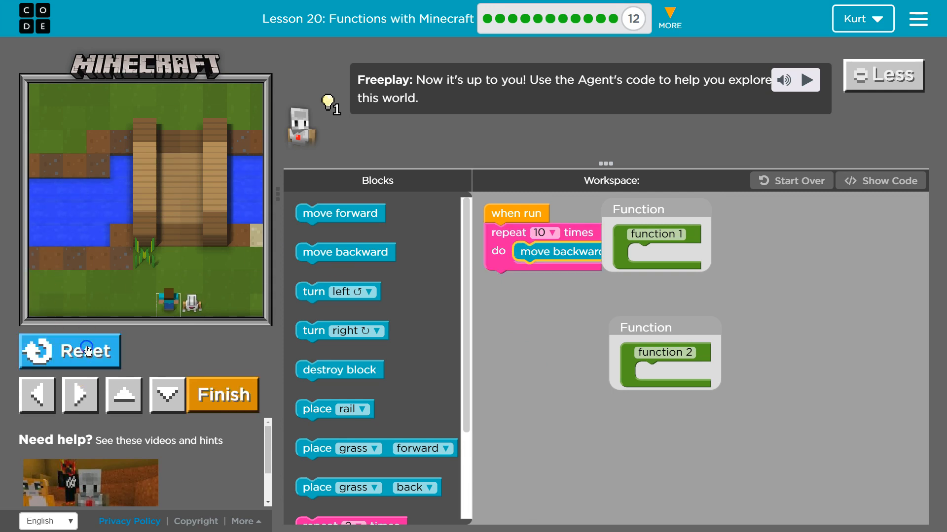
left_click(86, 351)
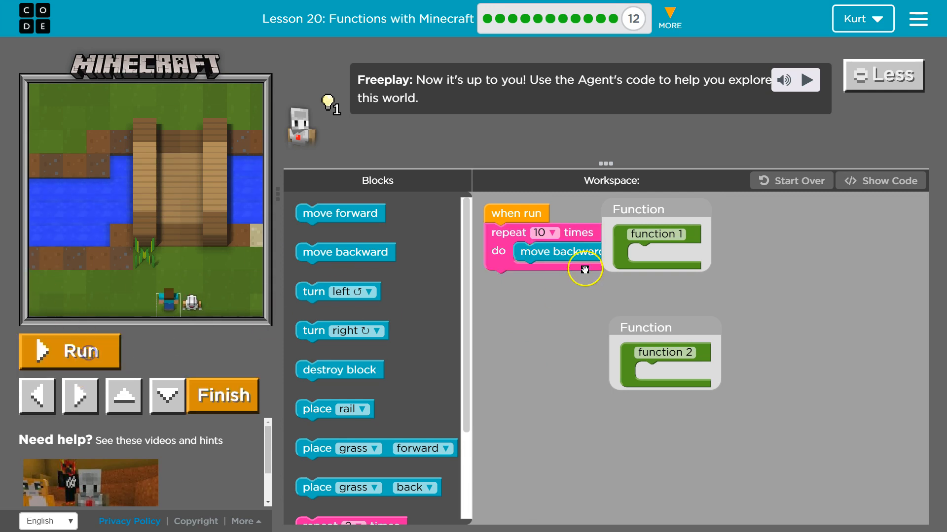
Remove the backward loop, test moving forward, then add a left turn and a looped forward step.
left_click_drag(561, 252, 538, 309)
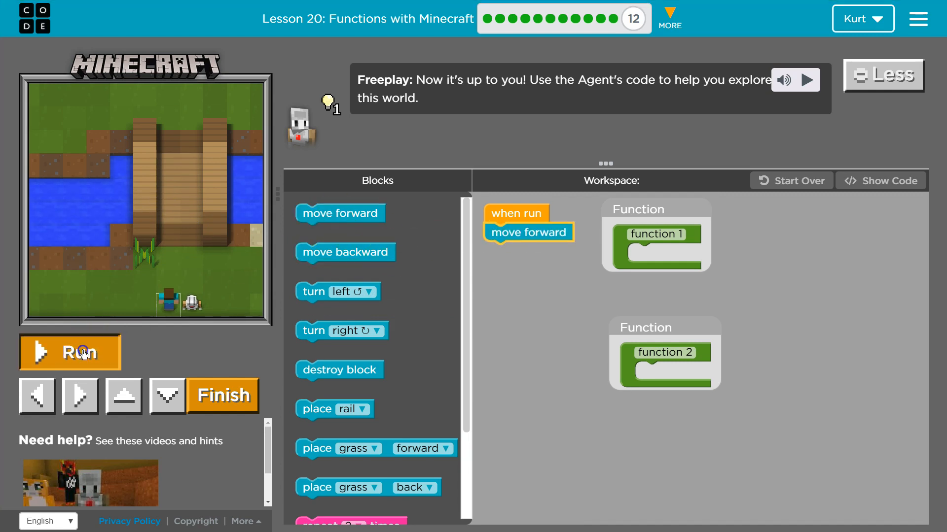
left_click(81, 353)
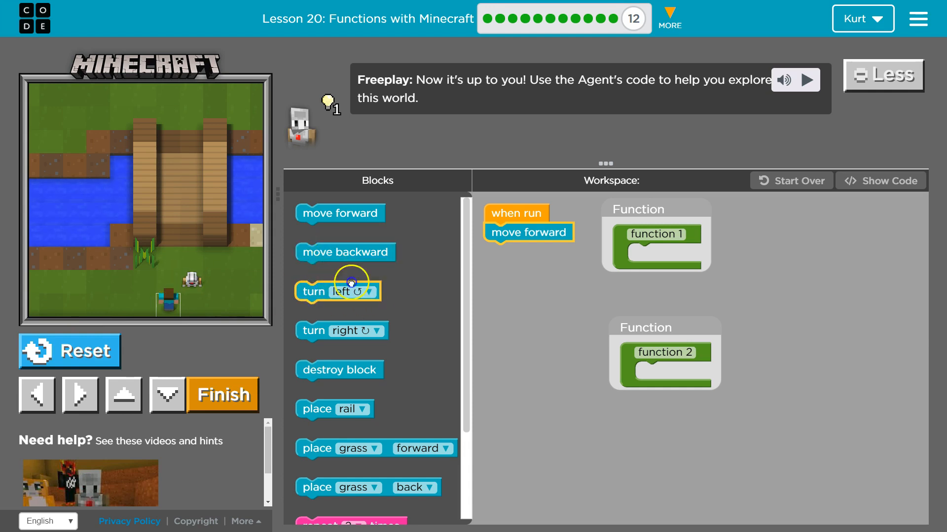
left_click_drag(338, 291, 525, 252)
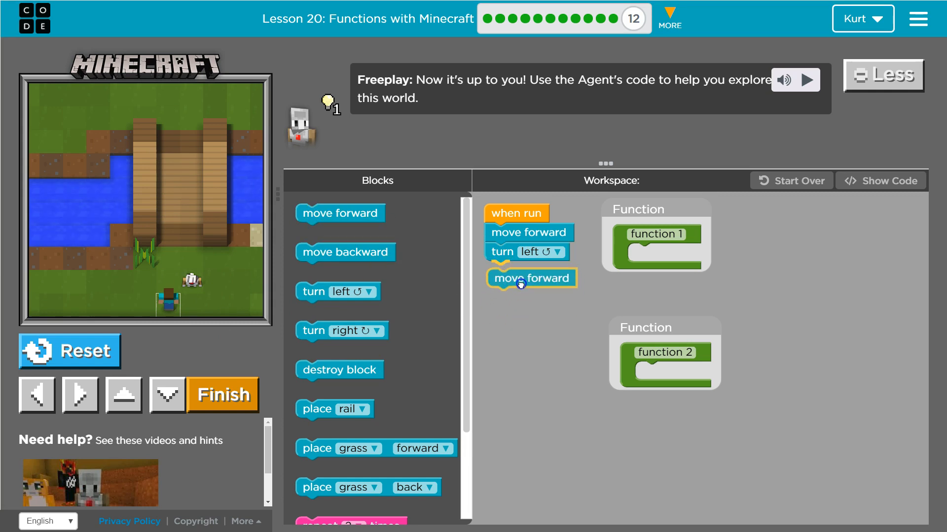
left_click_drag(530, 278, 529, 271)
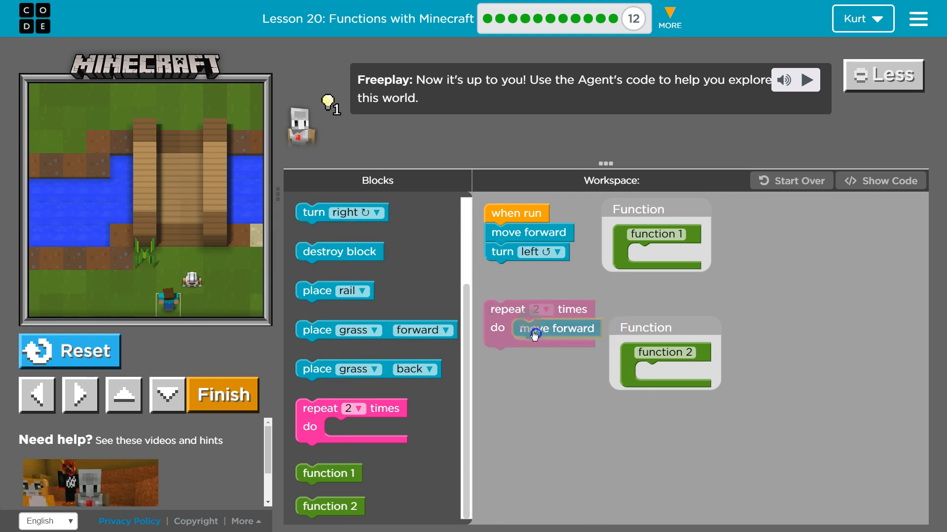
Make the loop repeat 3 times and add a right turn followed by a forward step.
left_click(547, 309)
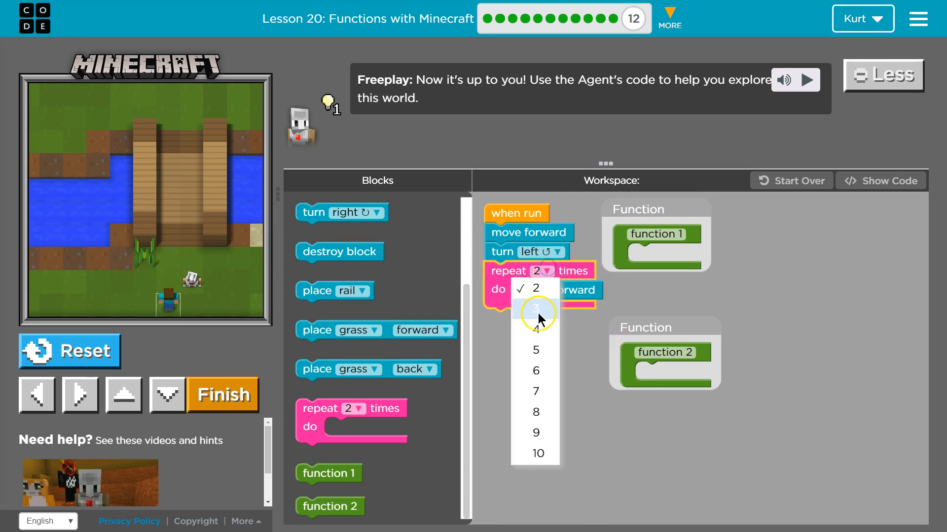
left_click(536, 308)
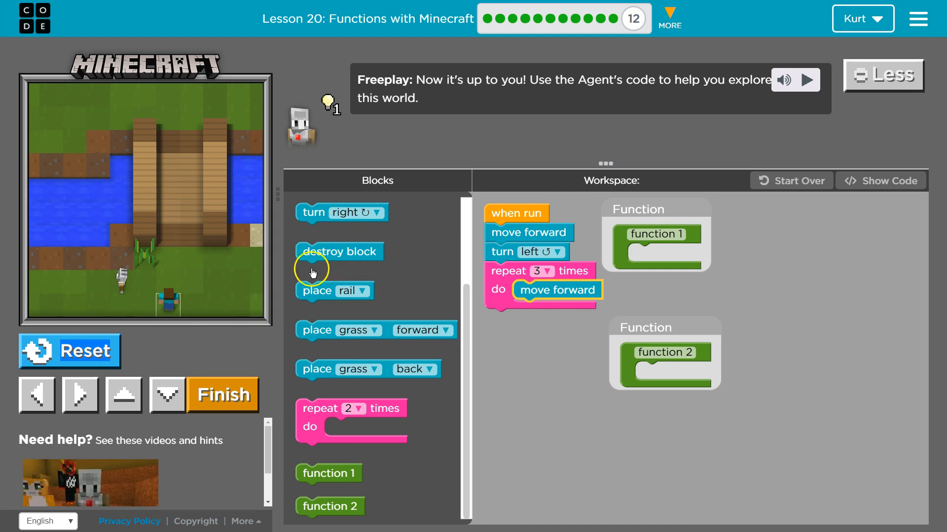
left_click_drag(341, 212, 528, 325)
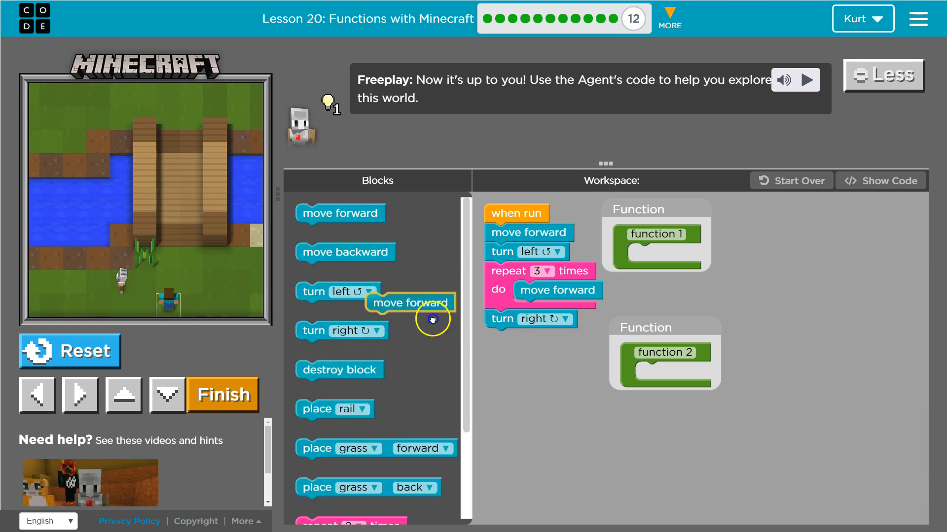
left_click_drag(409, 303, 528, 337)
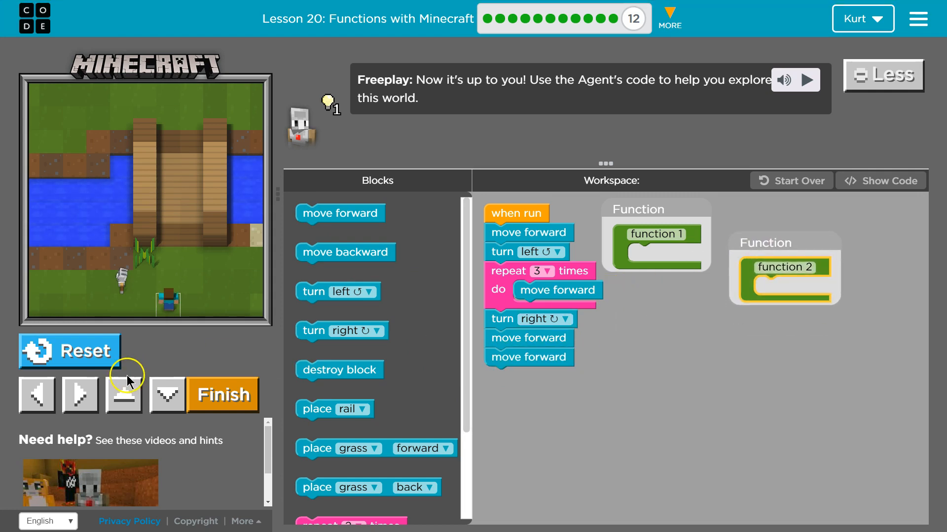
scroll("down", 3)
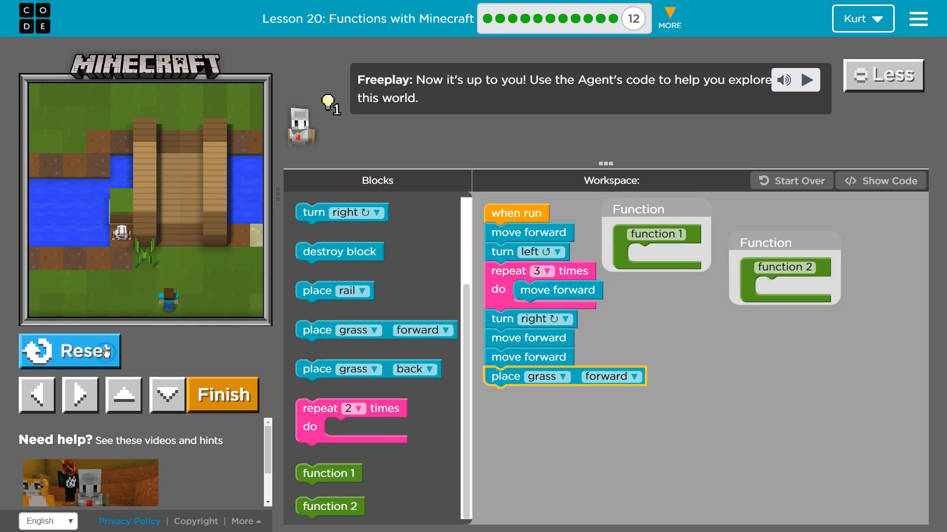
Attach a grass-placing block at the program's end and reset the world.
left_click_drag(340, 213, 528, 395)
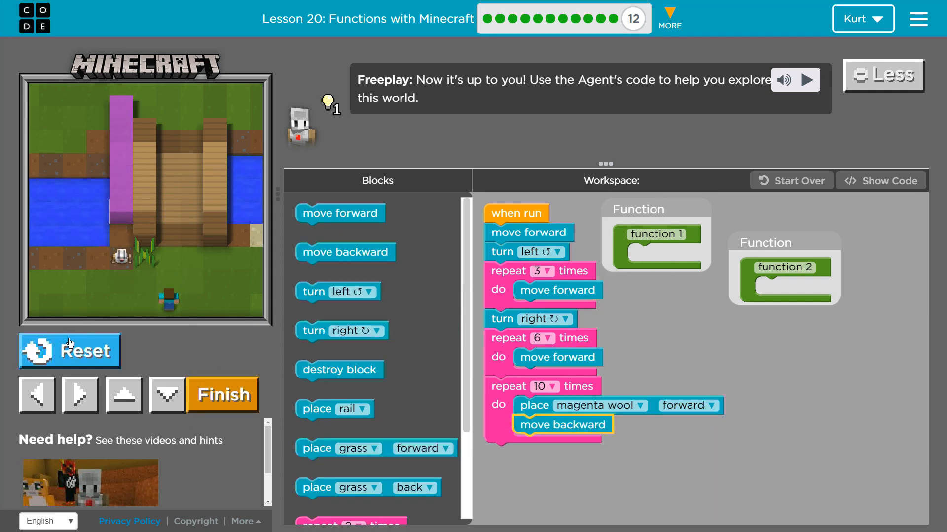
left_click(94, 355)
type("place wool")
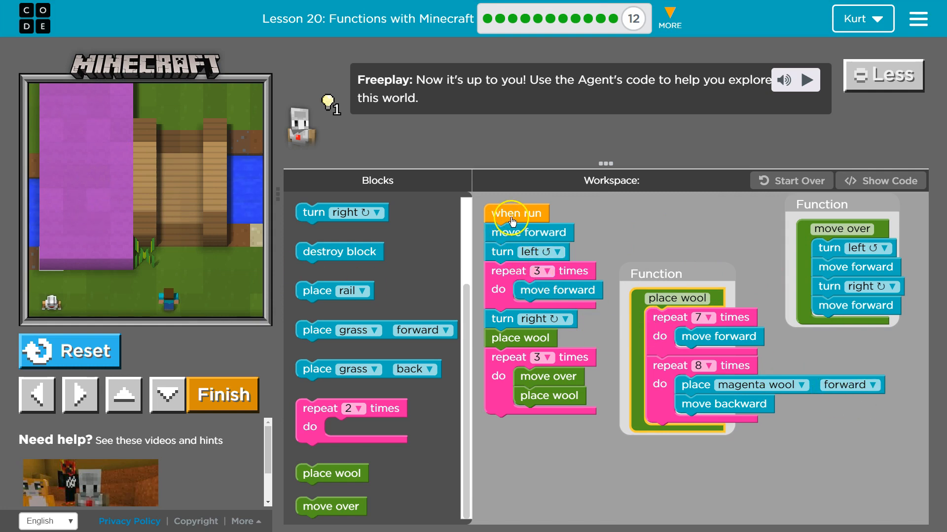
mouse_move(199, 303)
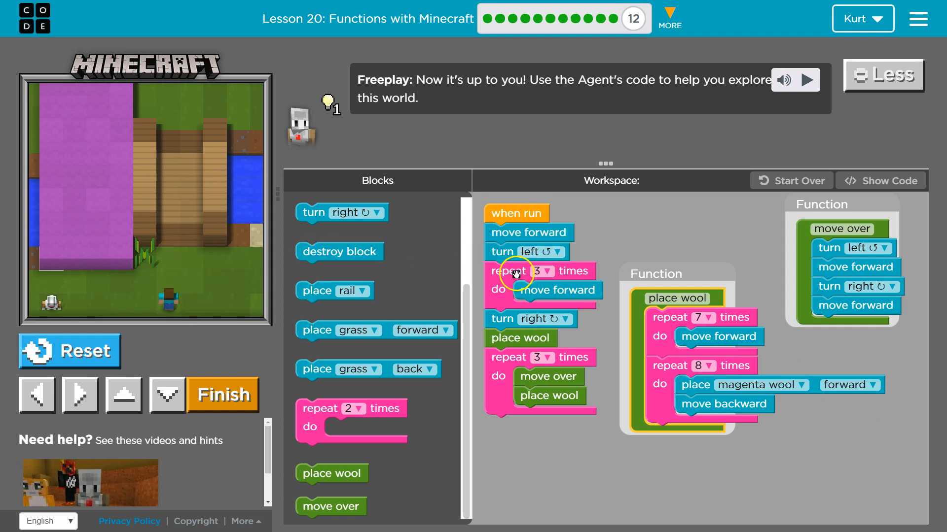
mouse_move(511, 299)
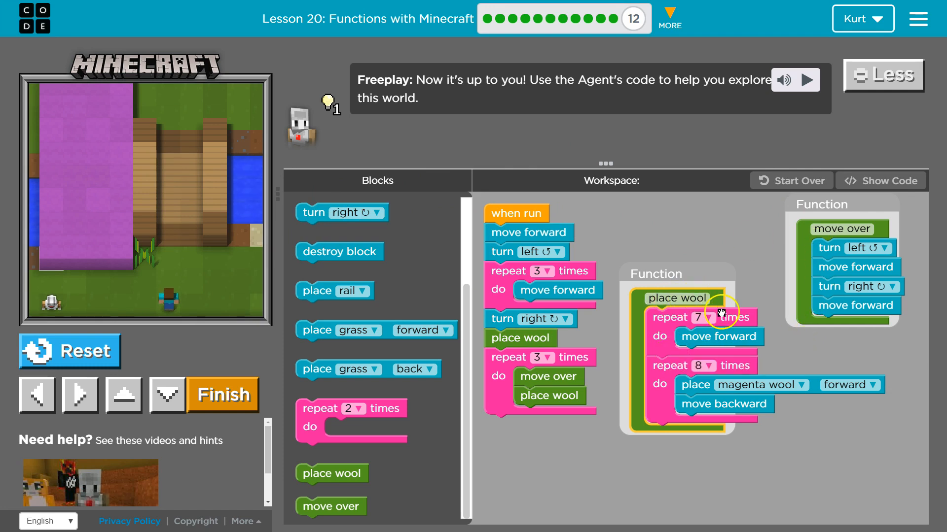
mouse_move(670, 346)
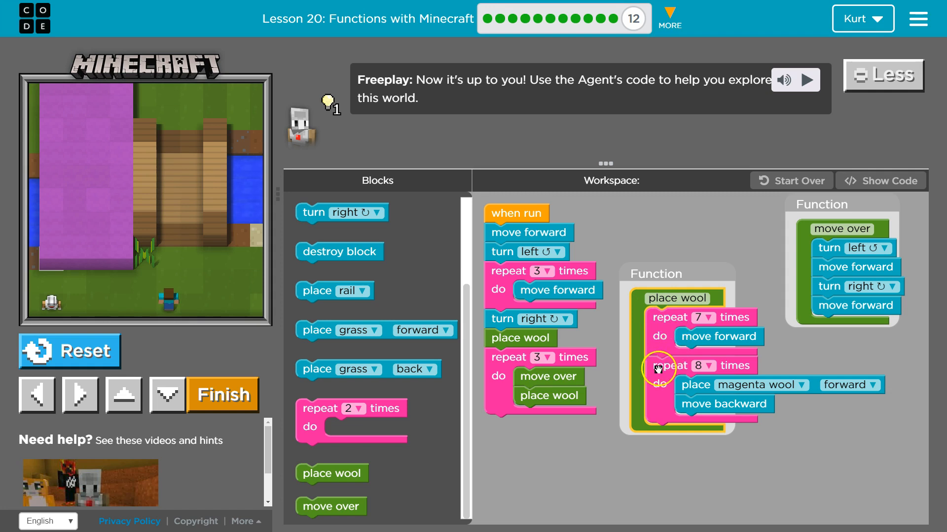
mouse_move(750, 362)
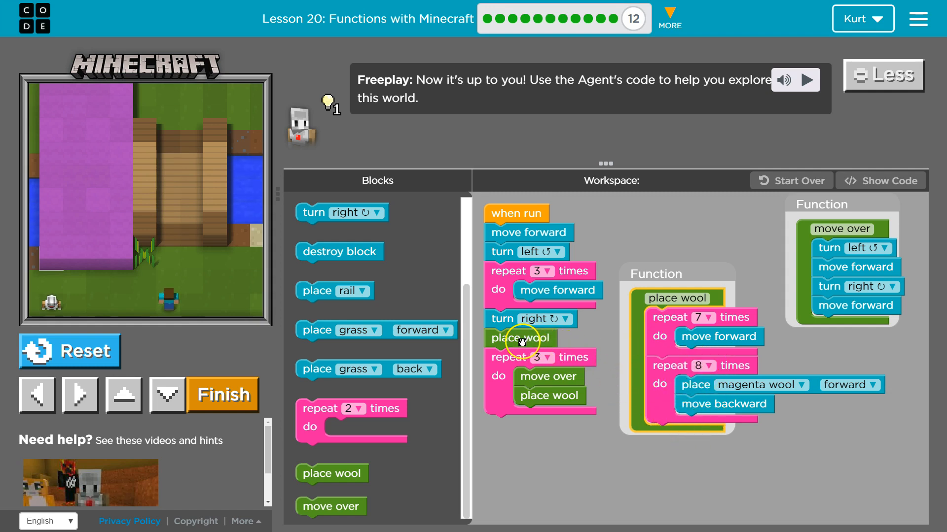
mouse_move(493, 365)
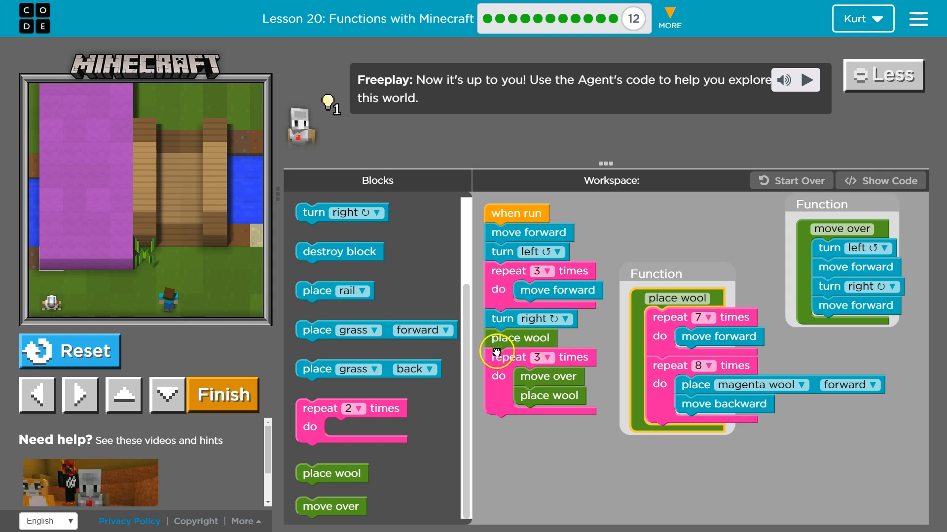
mouse_move(496, 354)
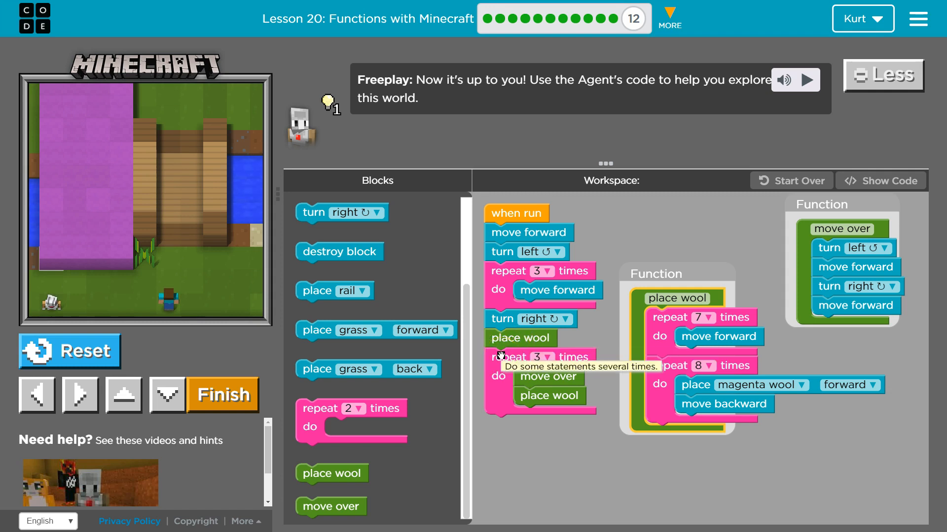
left_click(536, 384)
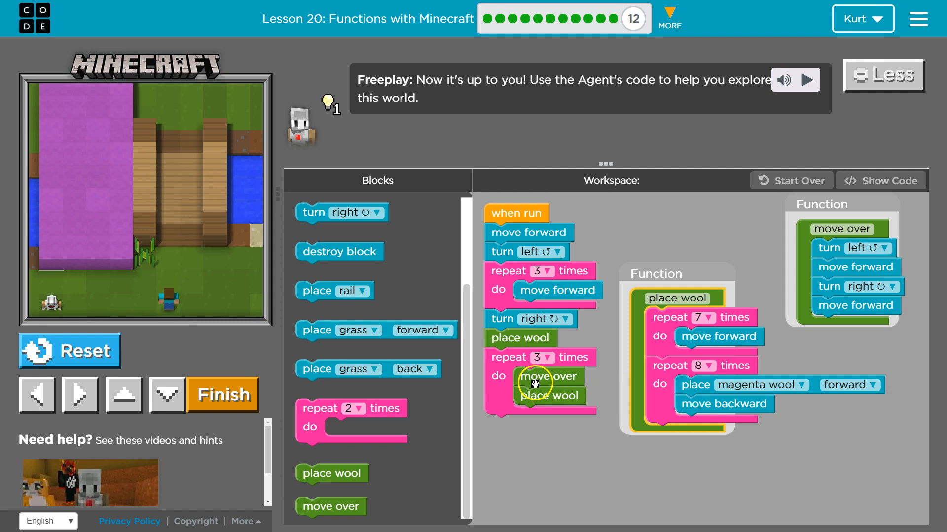
mouse_move(590, 354)
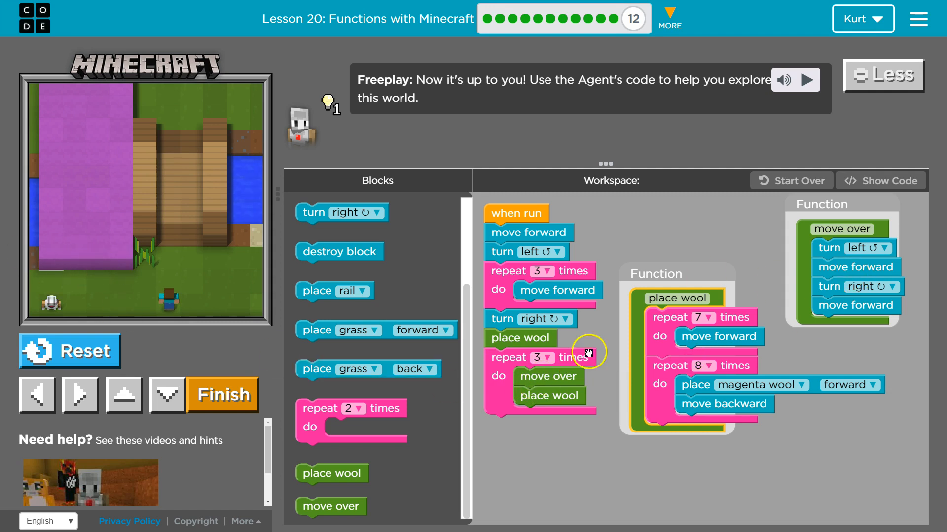